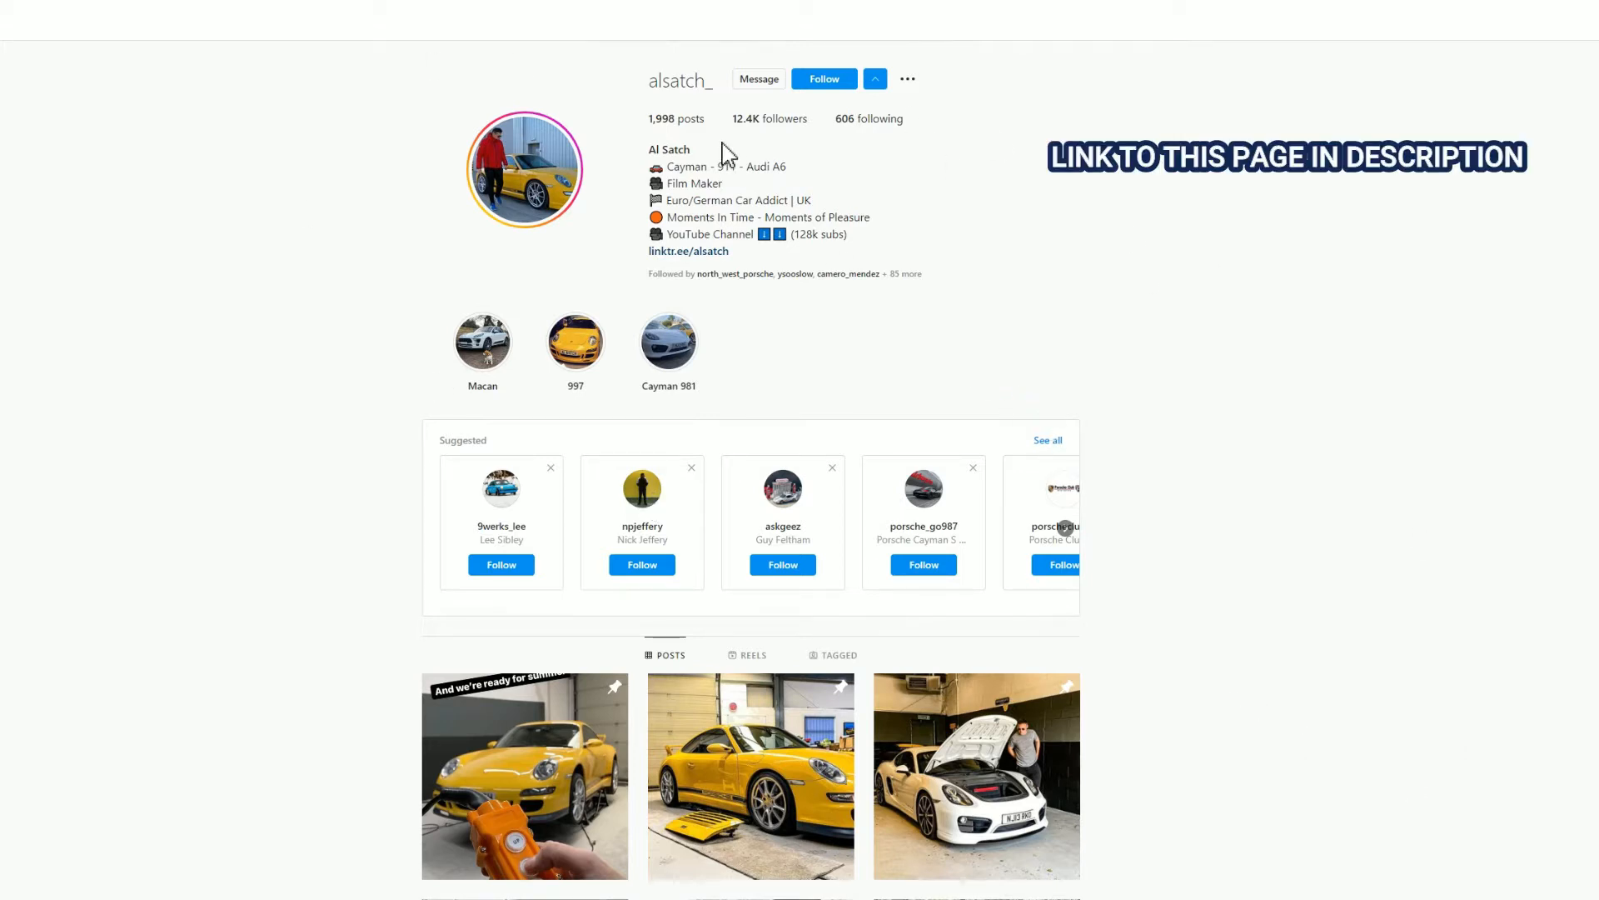
mouse_move(560, 296)
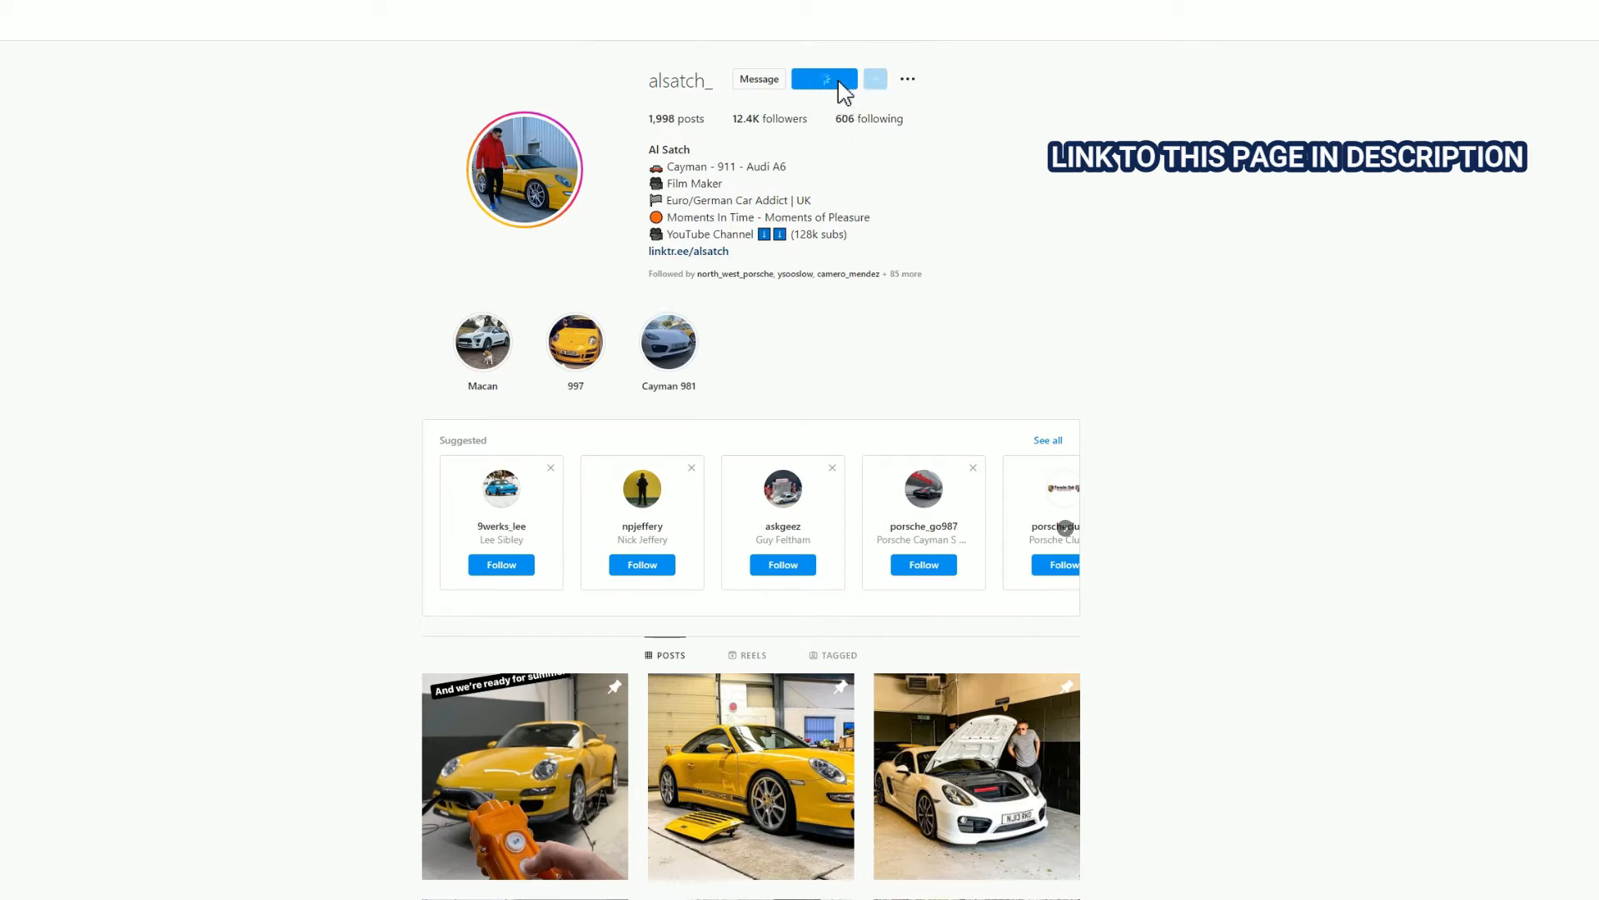
Follow the Porsche enthusiast's Instagram profile and open the linktr.ee link in its bio
click(824, 78)
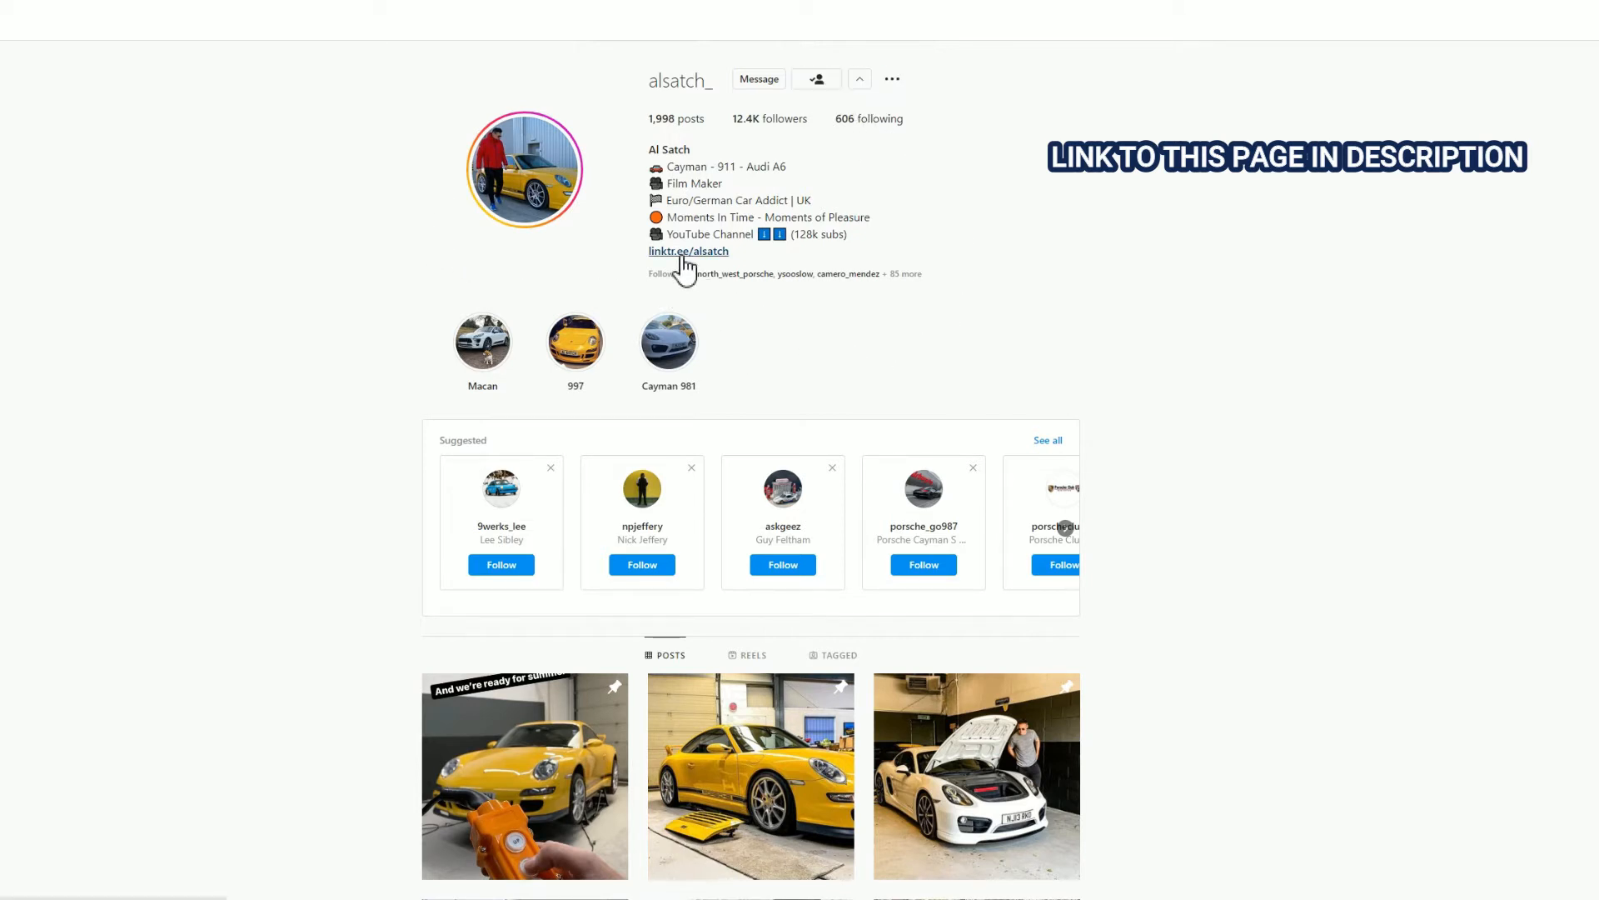
click(687, 250)
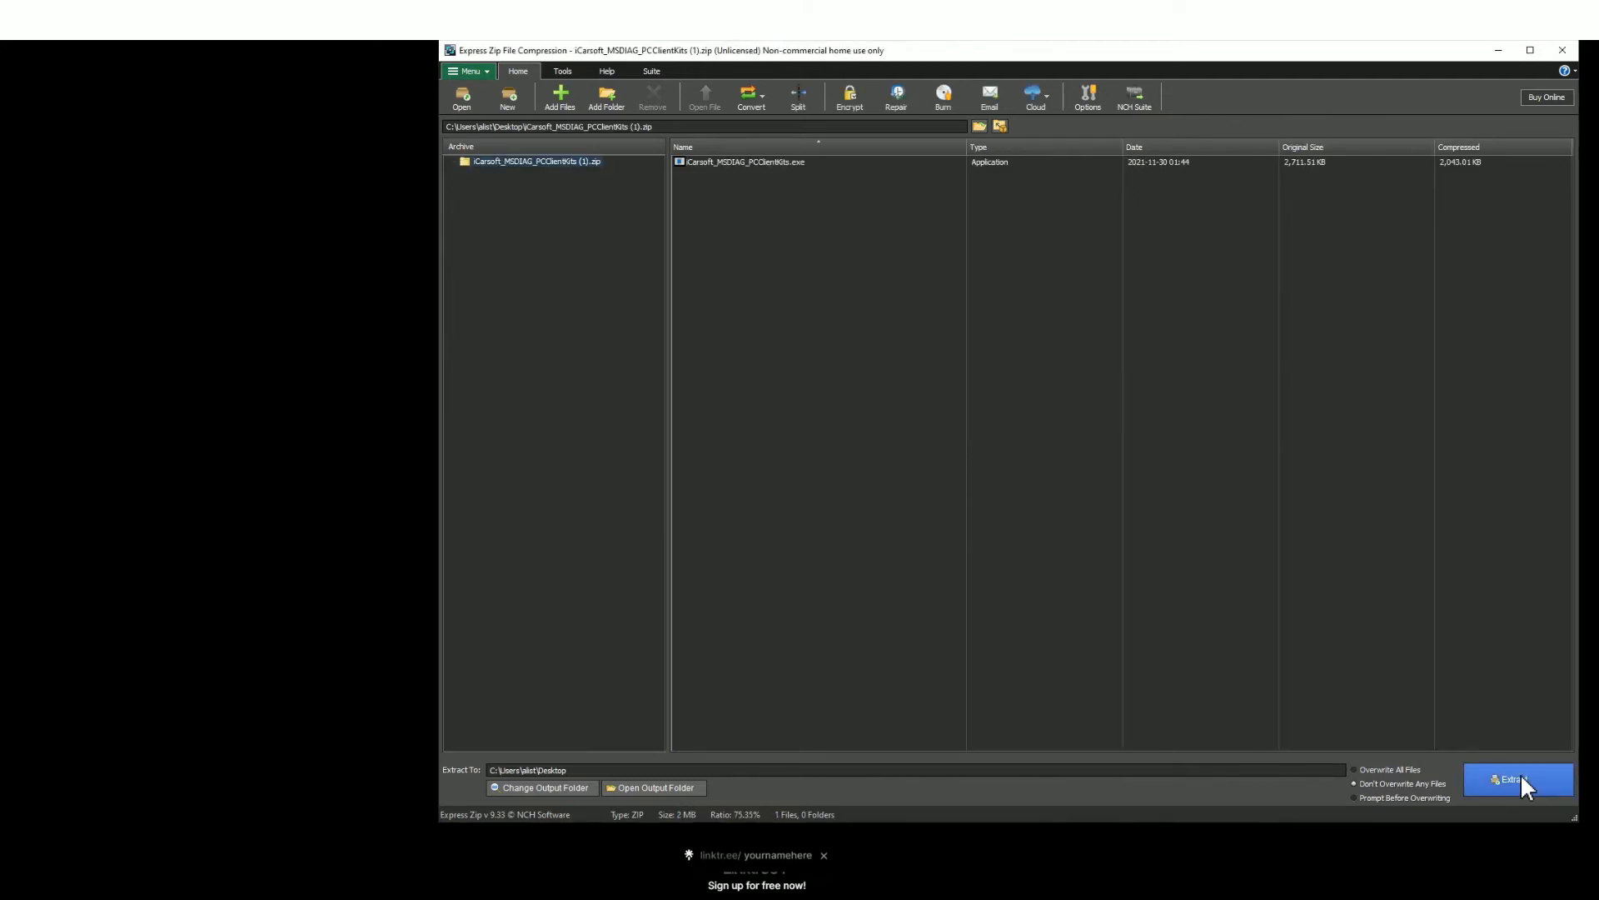
Extract the iCarsoft client kit archive to the Desktop and open its output folder
click(1518, 778)
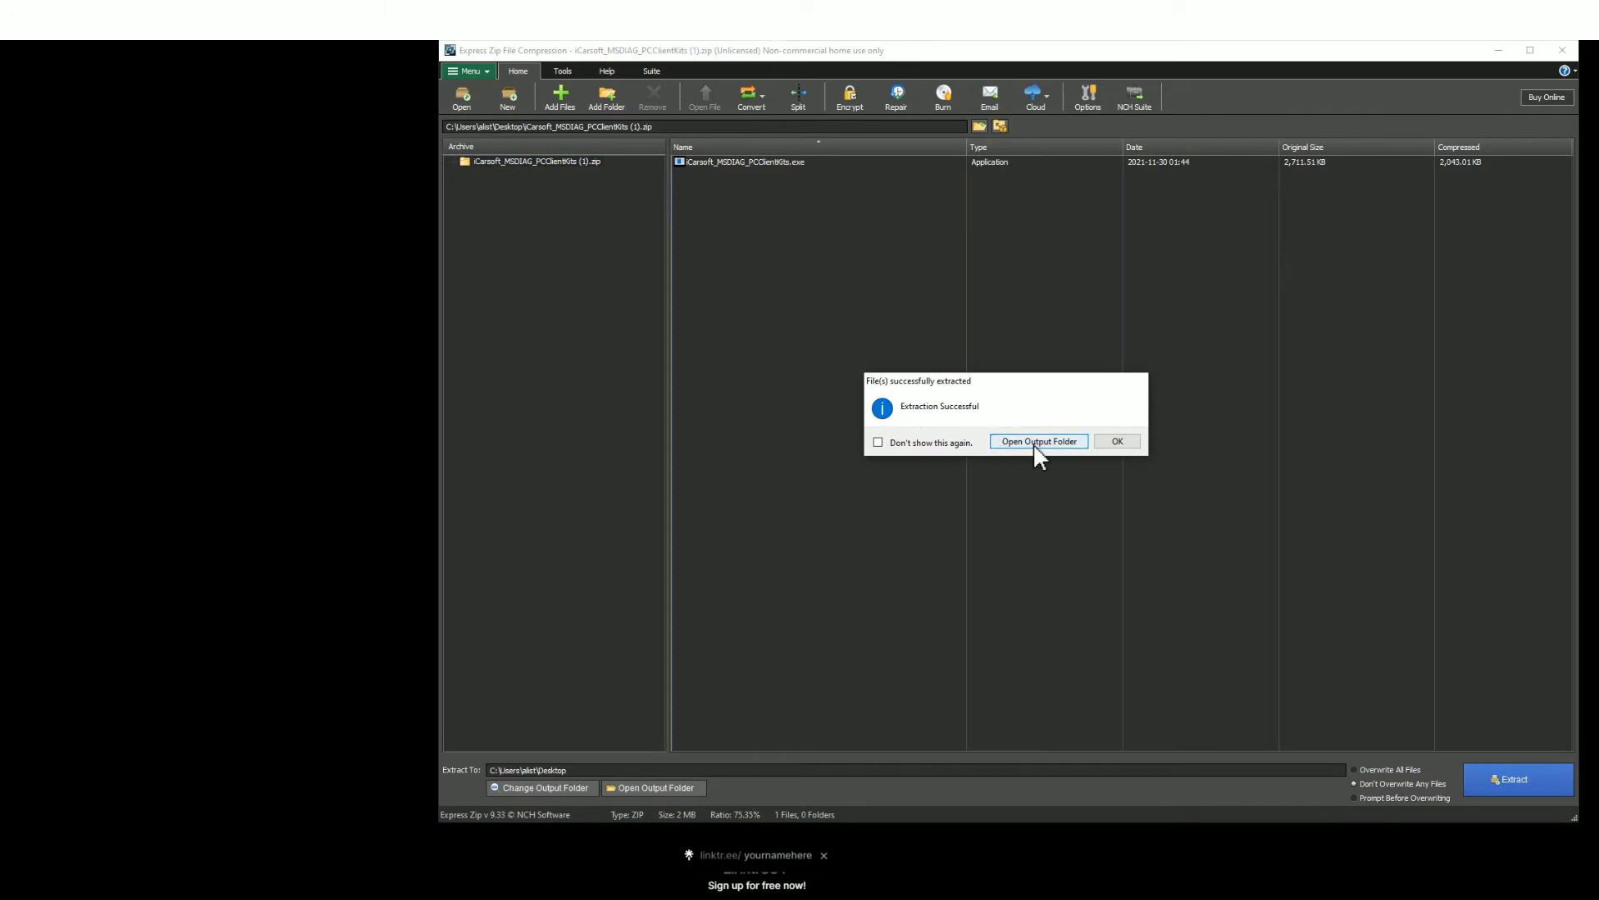
click(1039, 440)
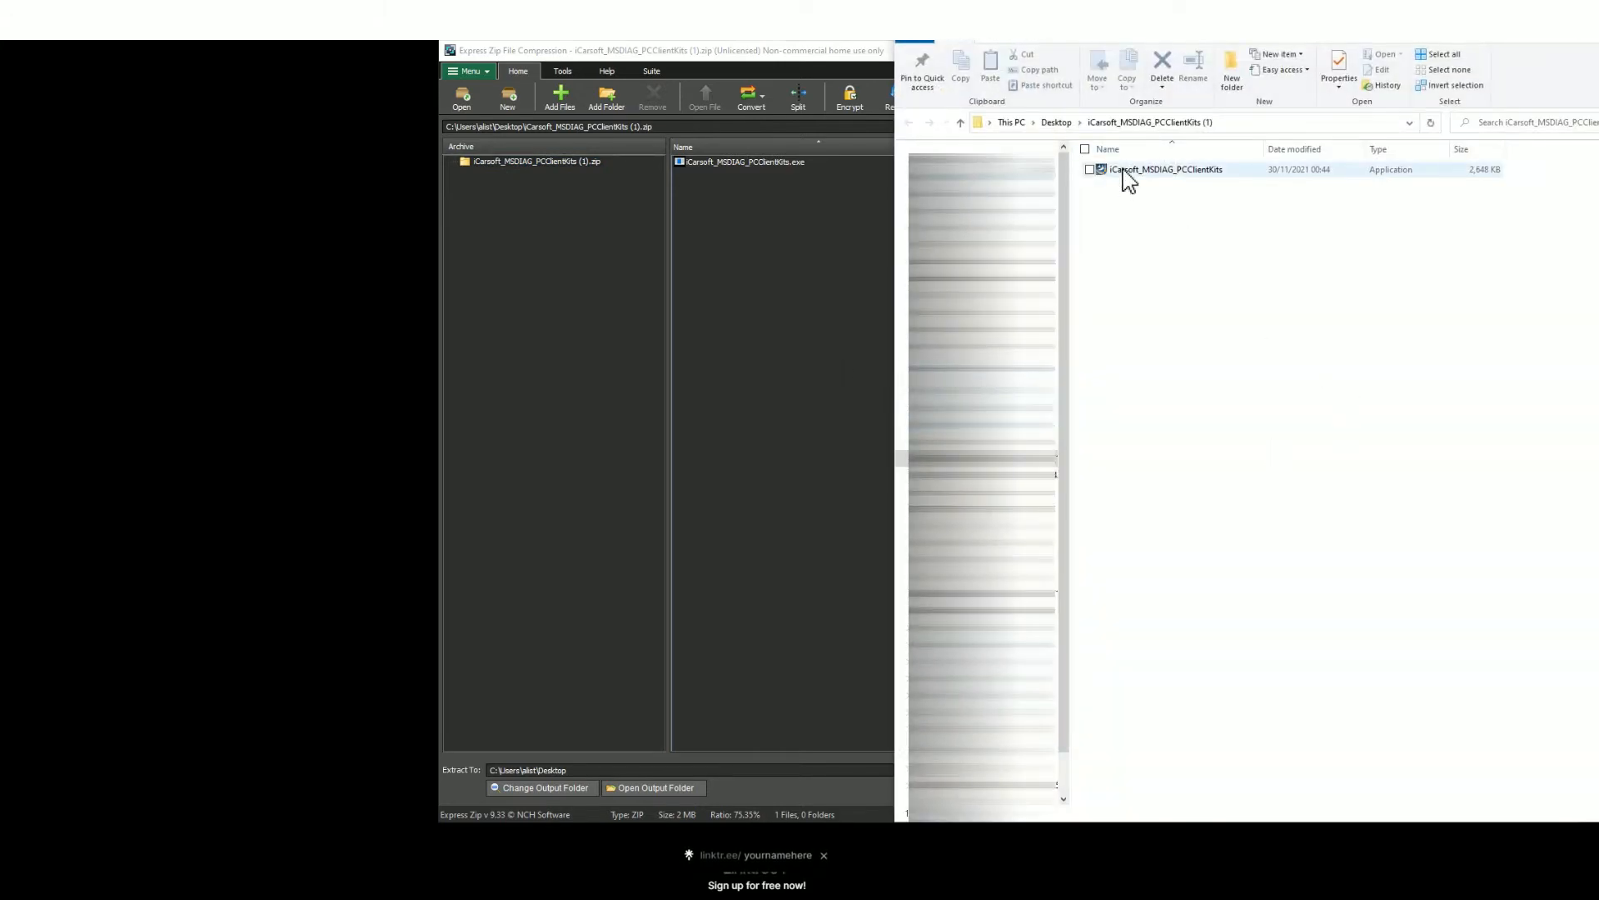
mouse_move(1129, 169)
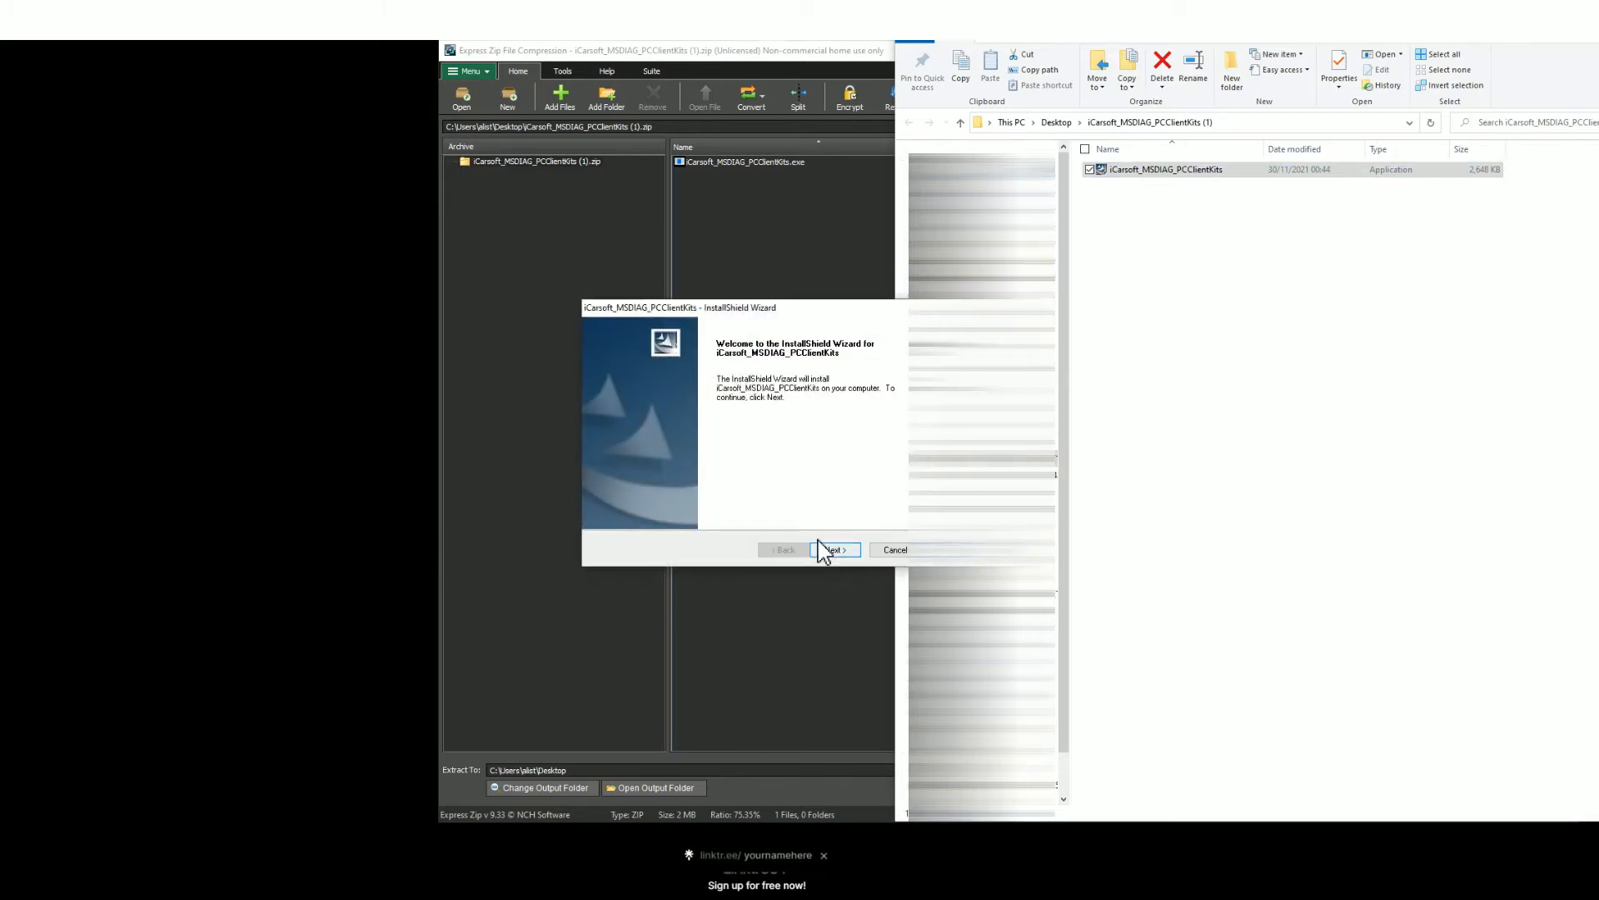
Install iCarsoft_MSDIAG_PCClientKits to the default destination folder and finish the wizard
click(833, 550)
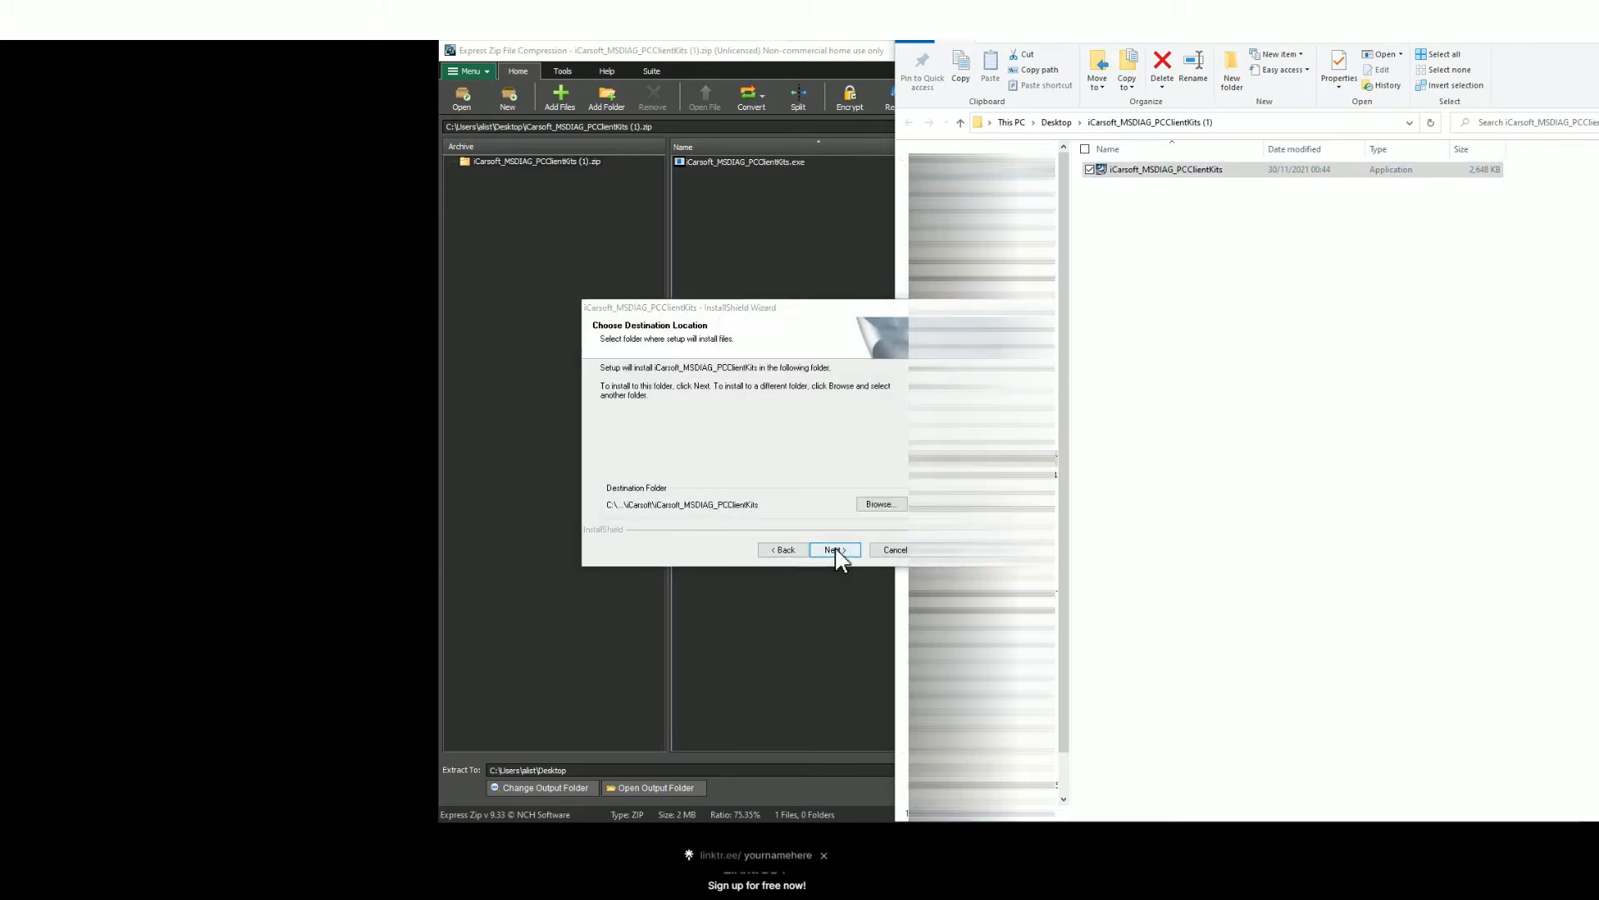
click(833, 549)
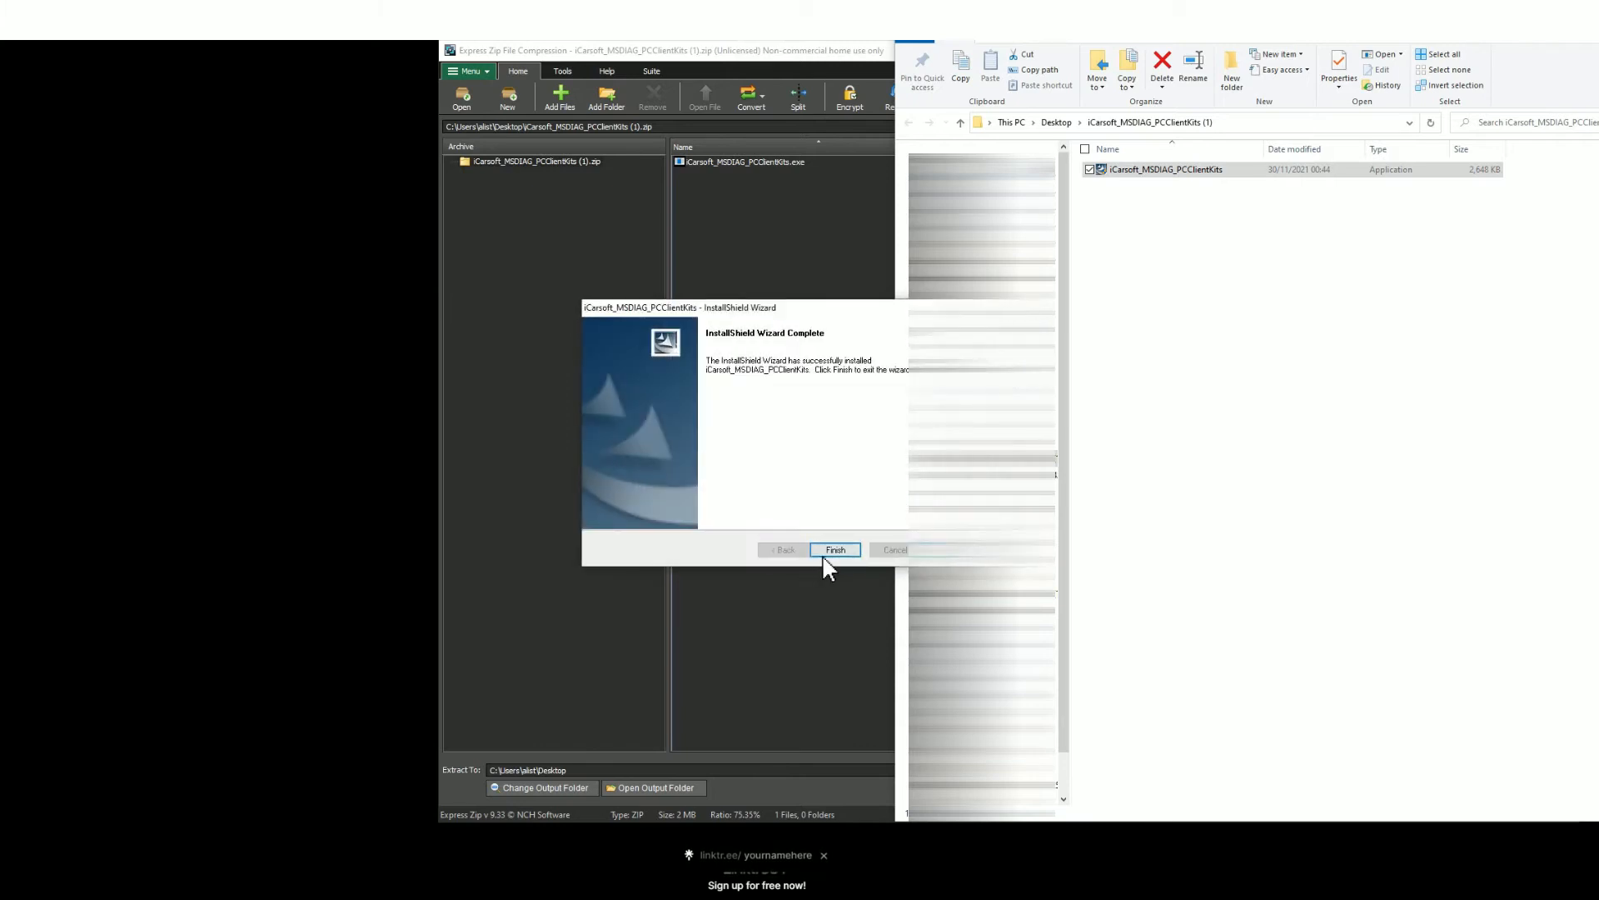
click(834, 550)
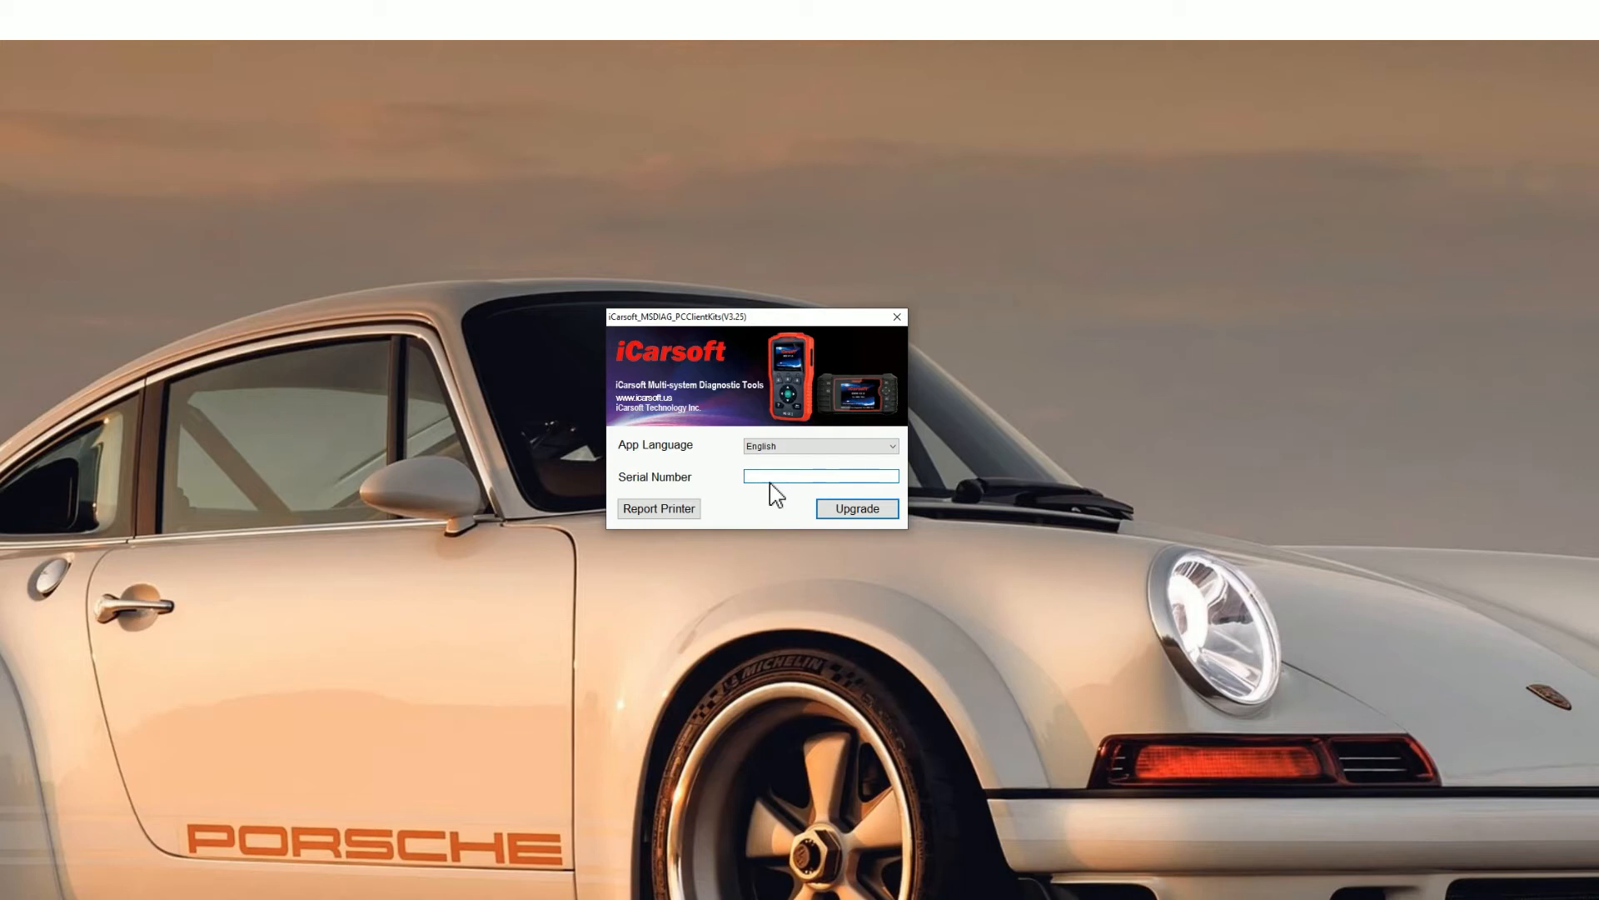
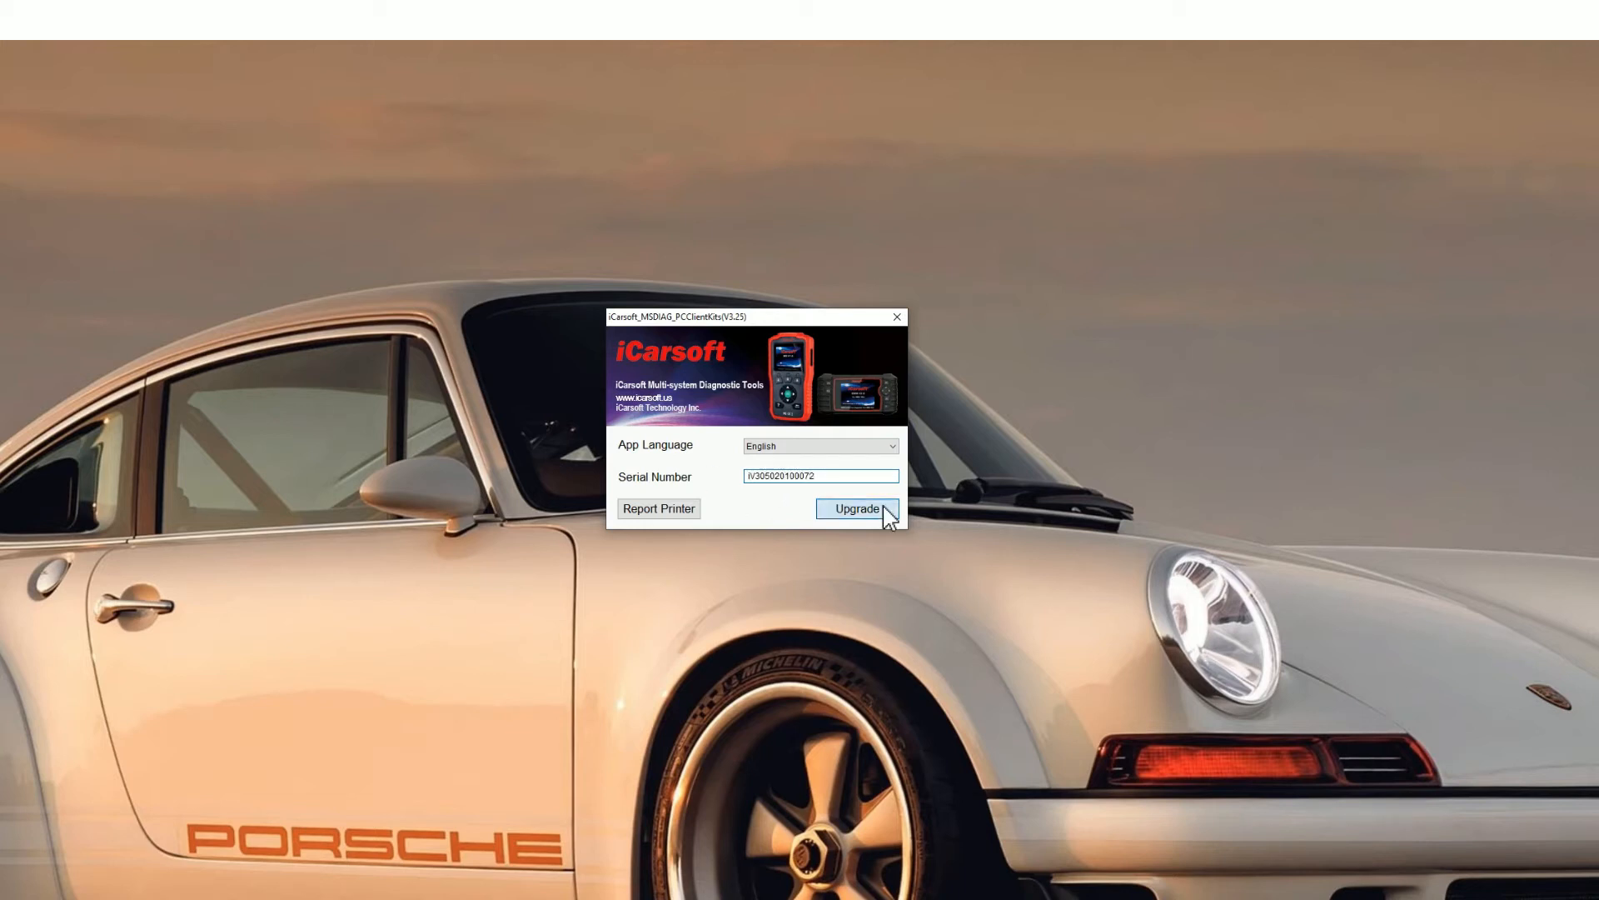
click(855, 508)
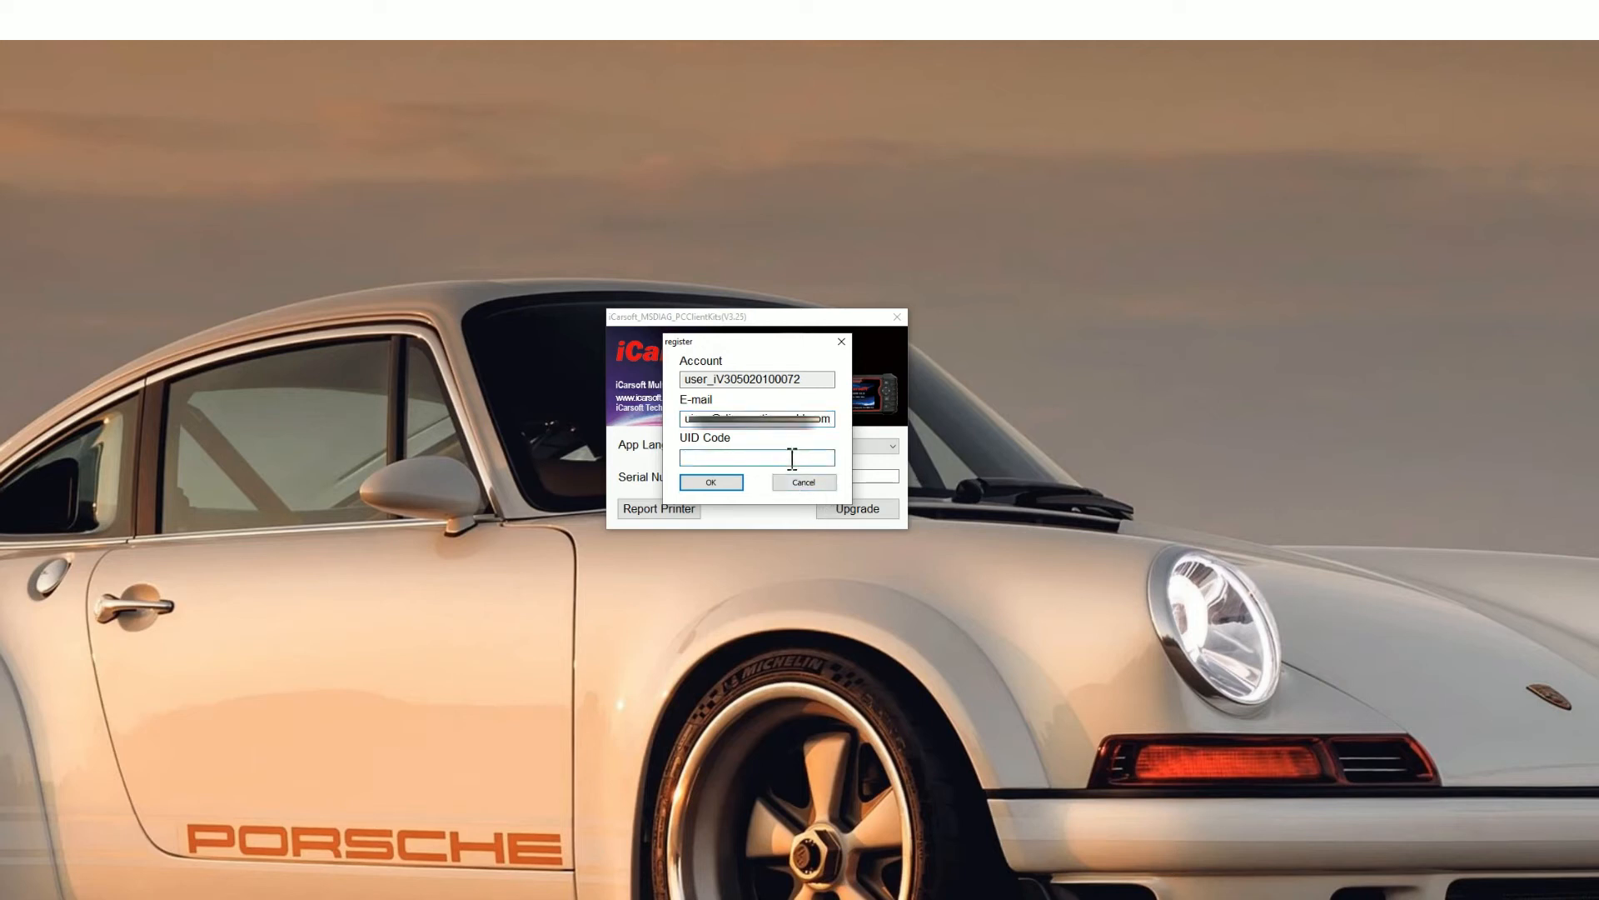
Enter the device's UID code in the register dialog and confirm the registration
click(757, 457)
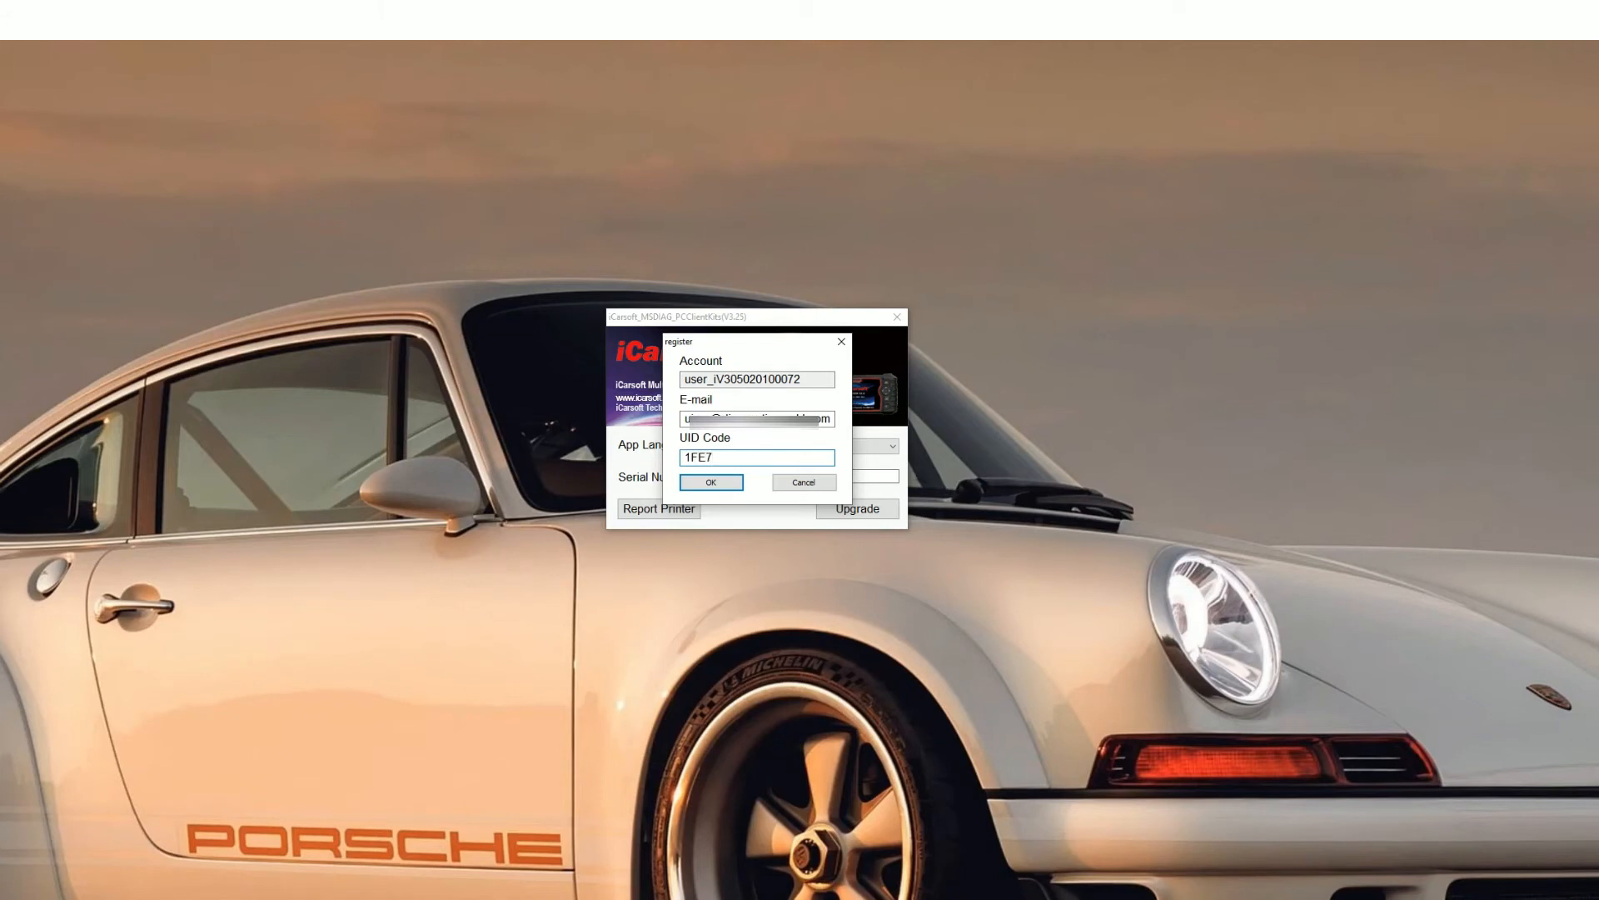
click(710, 482)
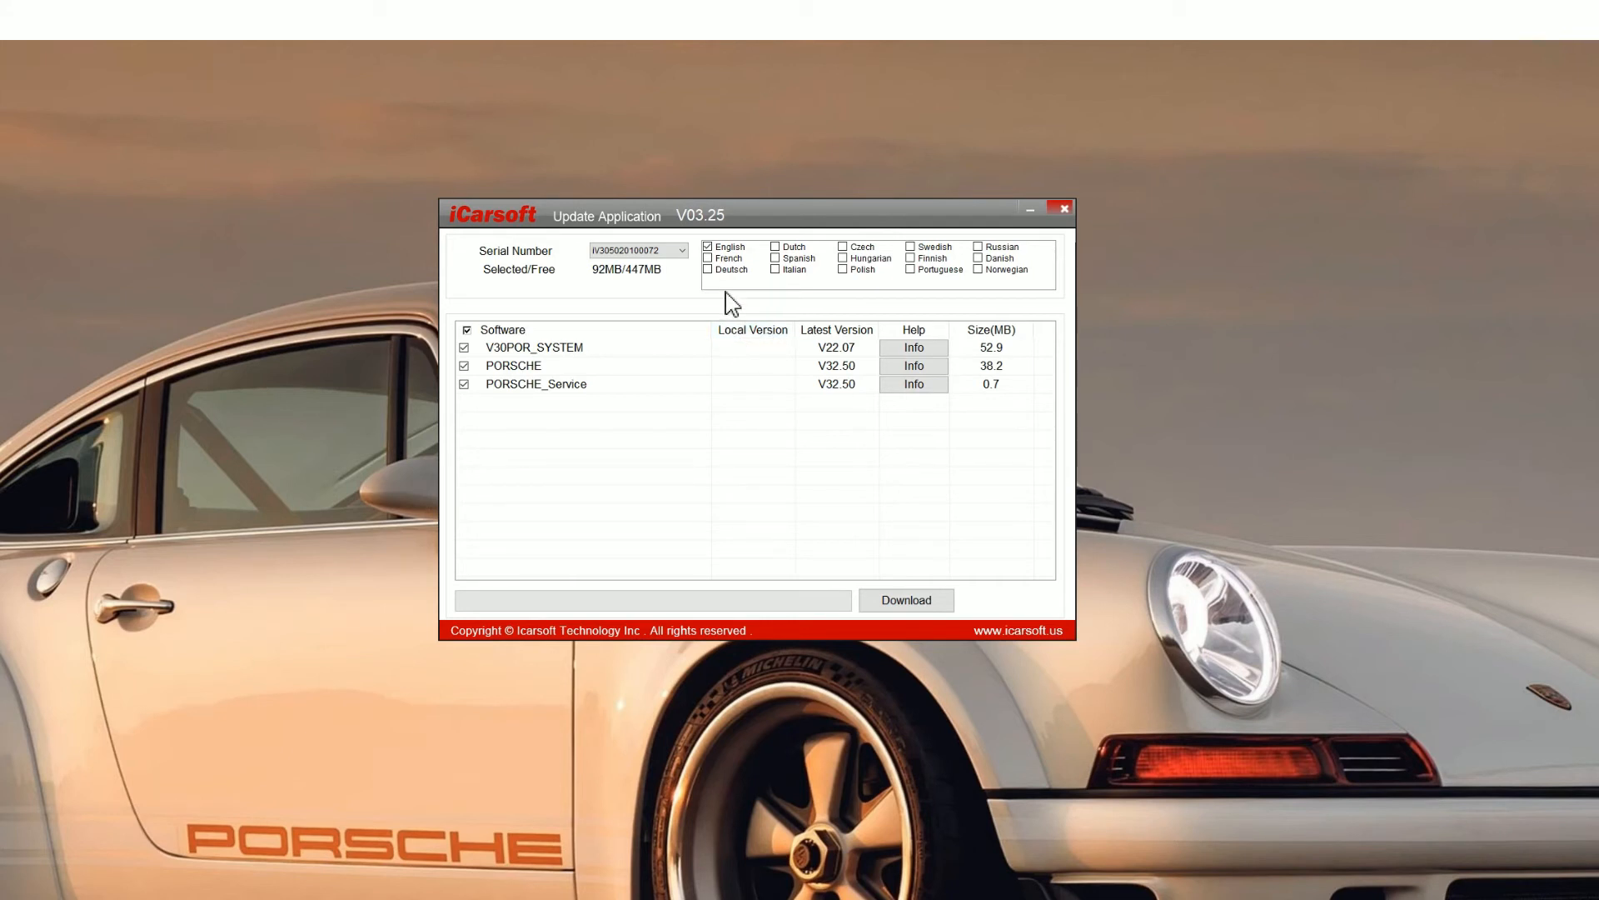
mouse_move(638, 369)
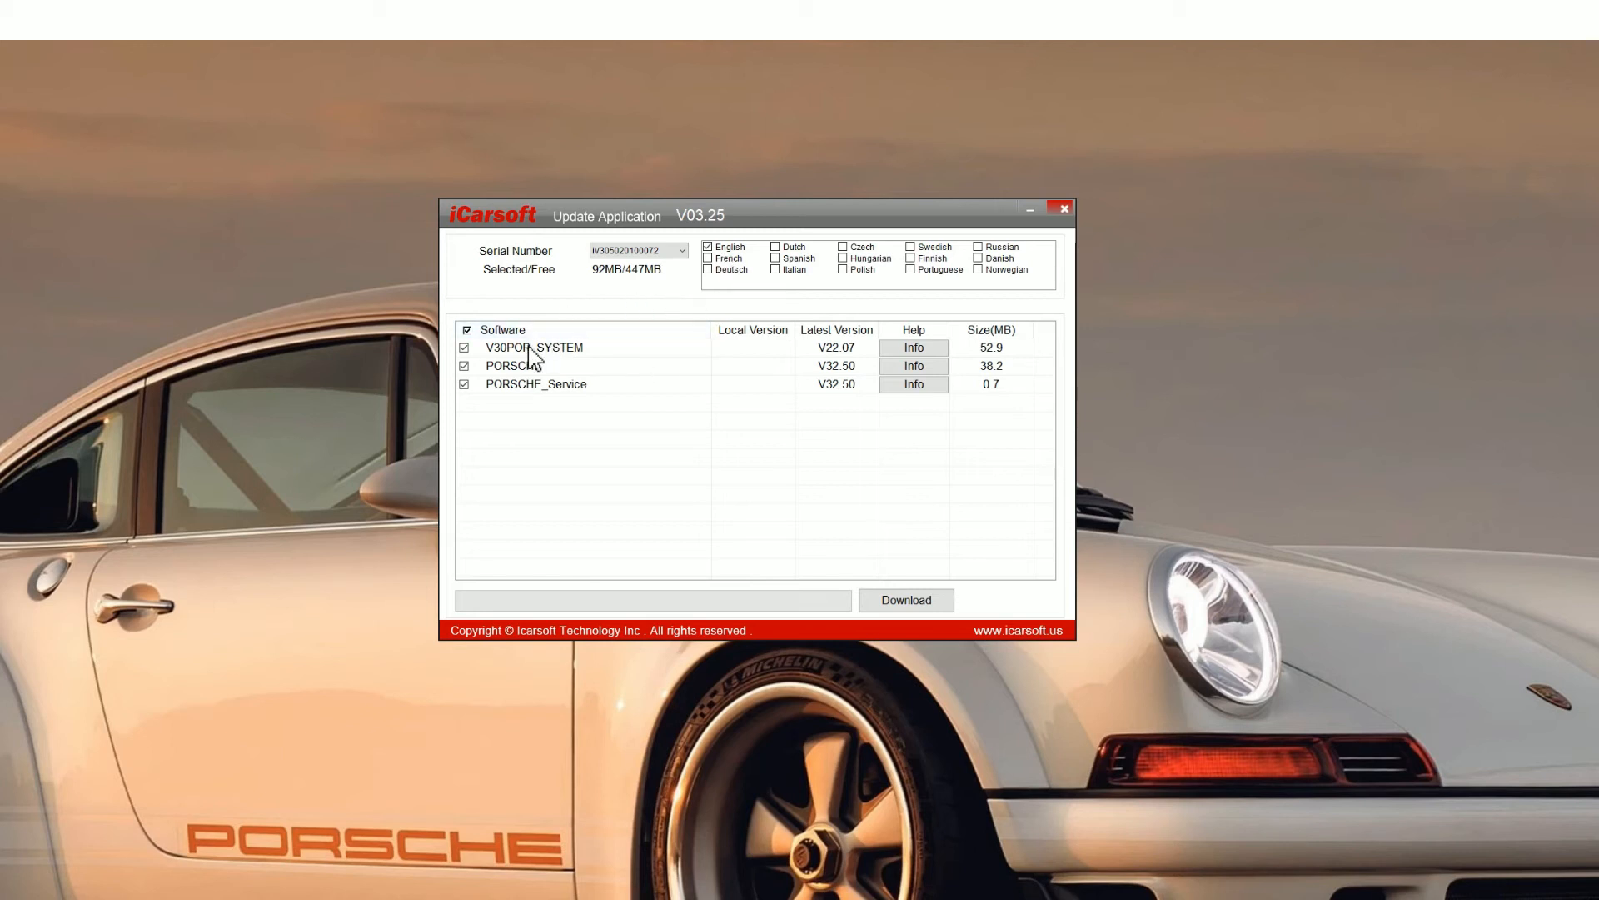
mouse_move(816, 380)
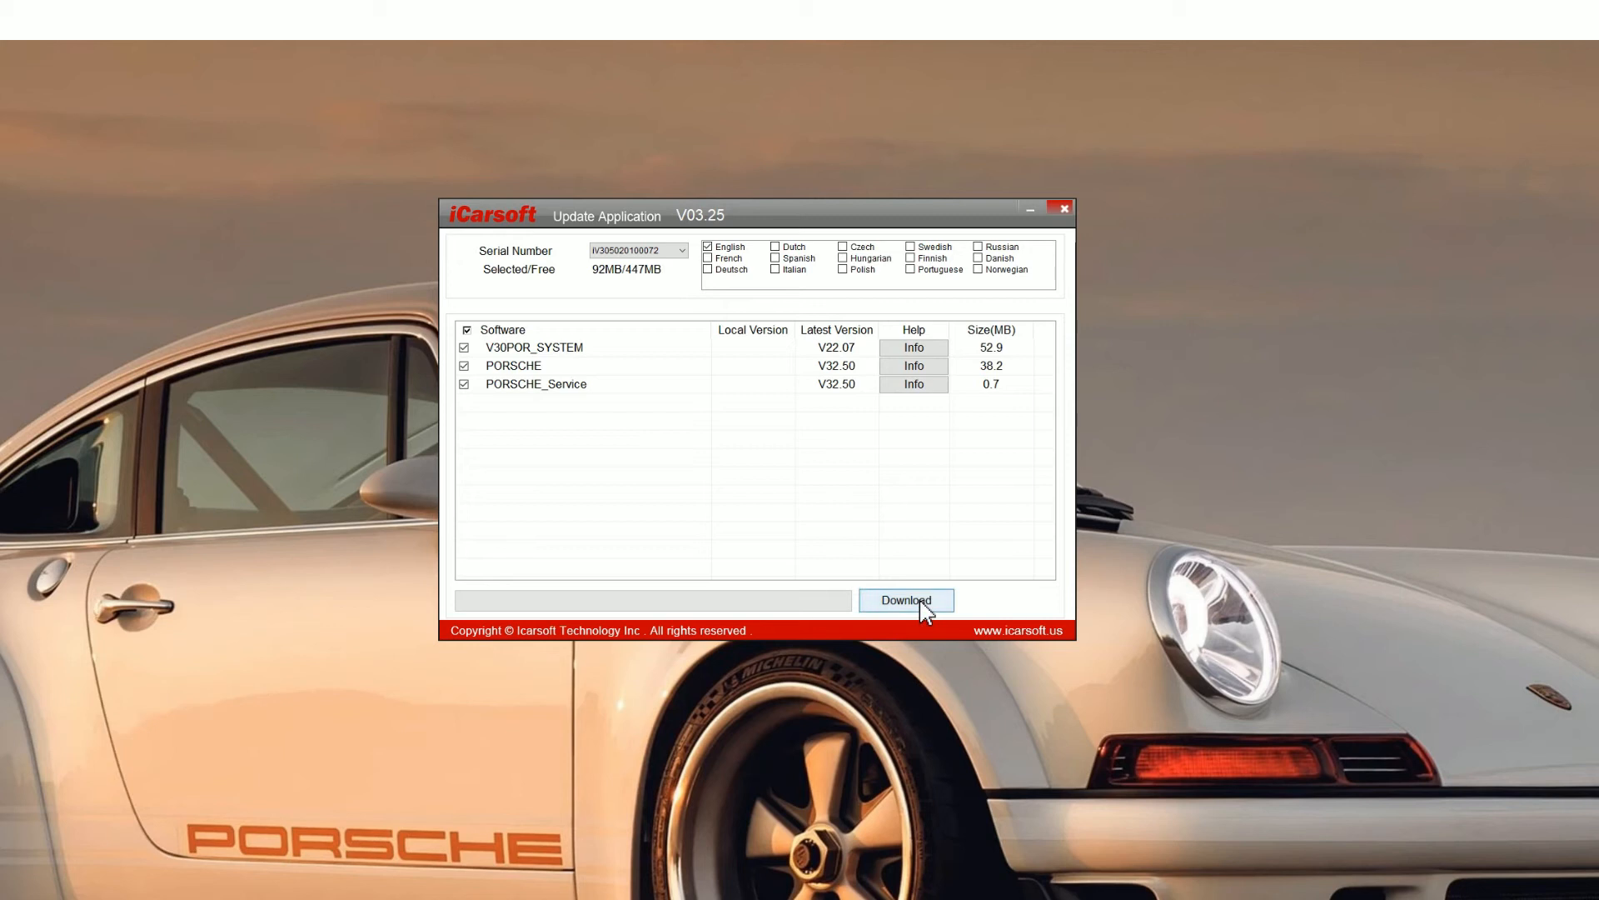
Download V30POR_SYSTEM, PORSCHE and PORSCHE_Service, clearing the TF card, until the upgrade completes
click(905, 600)
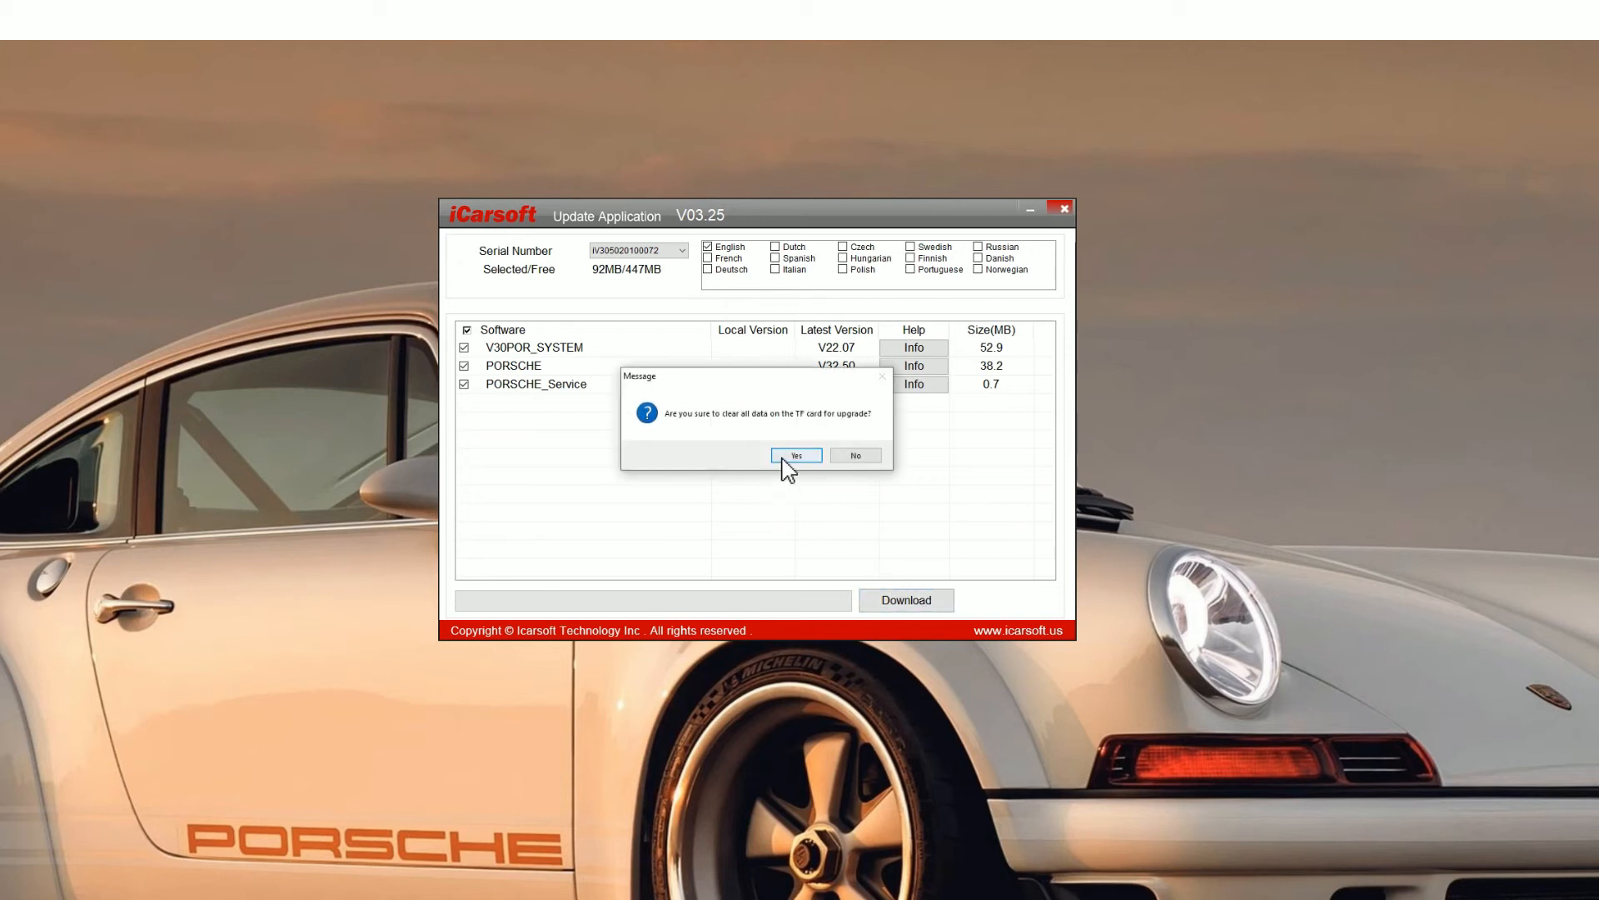
click(795, 455)
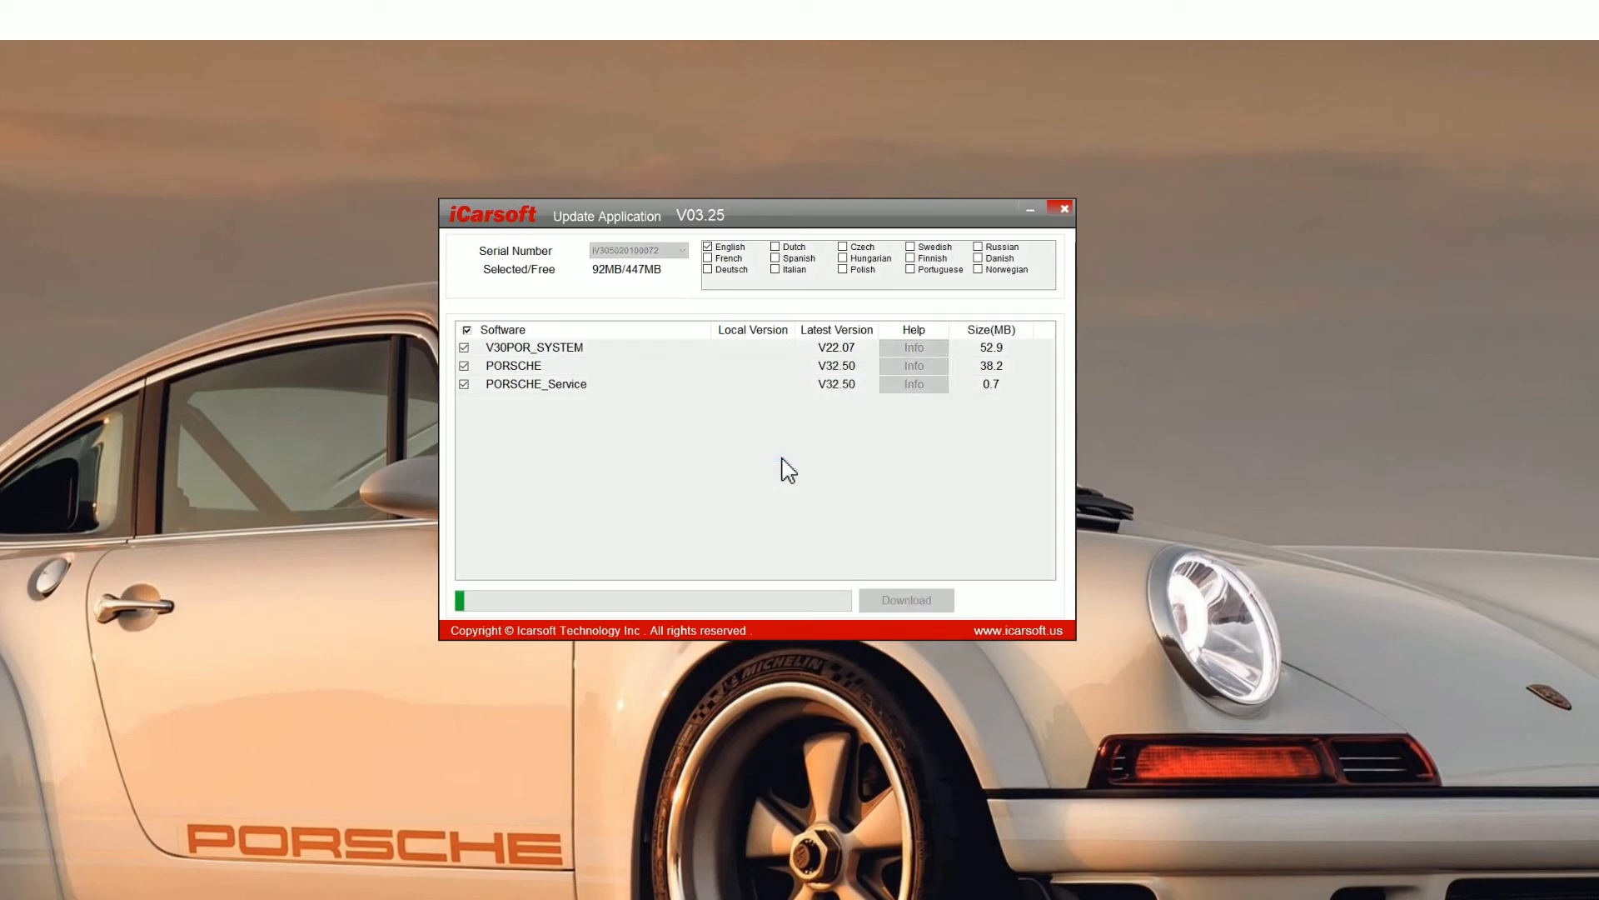
mouse_move(751, 609)
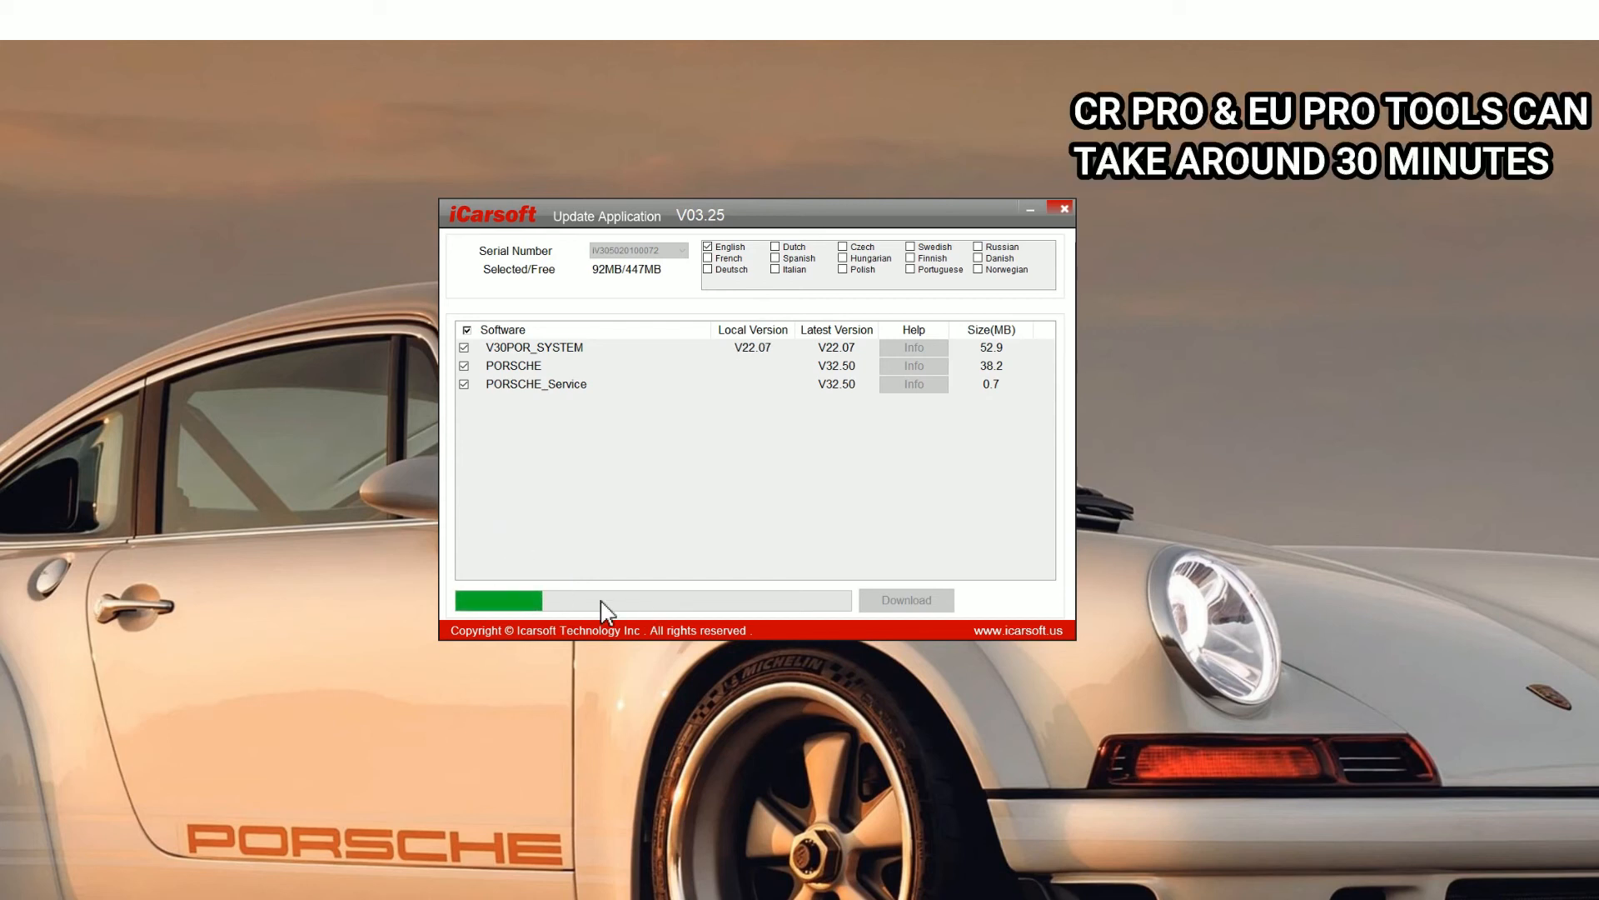
mouse_move(713, 518)
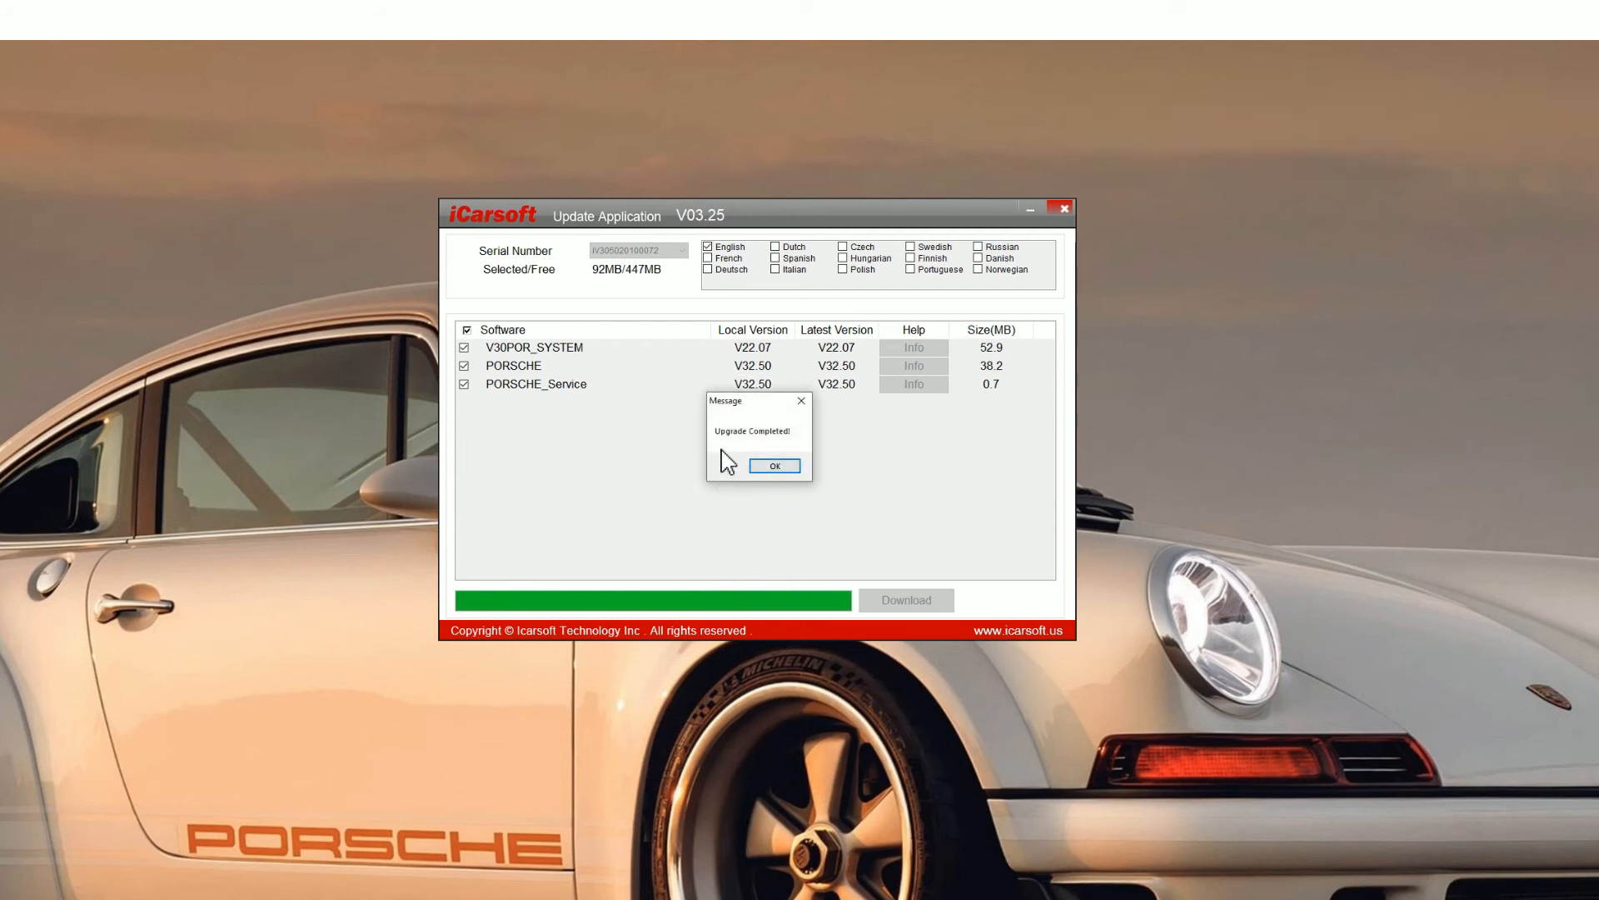
click(773, 465)
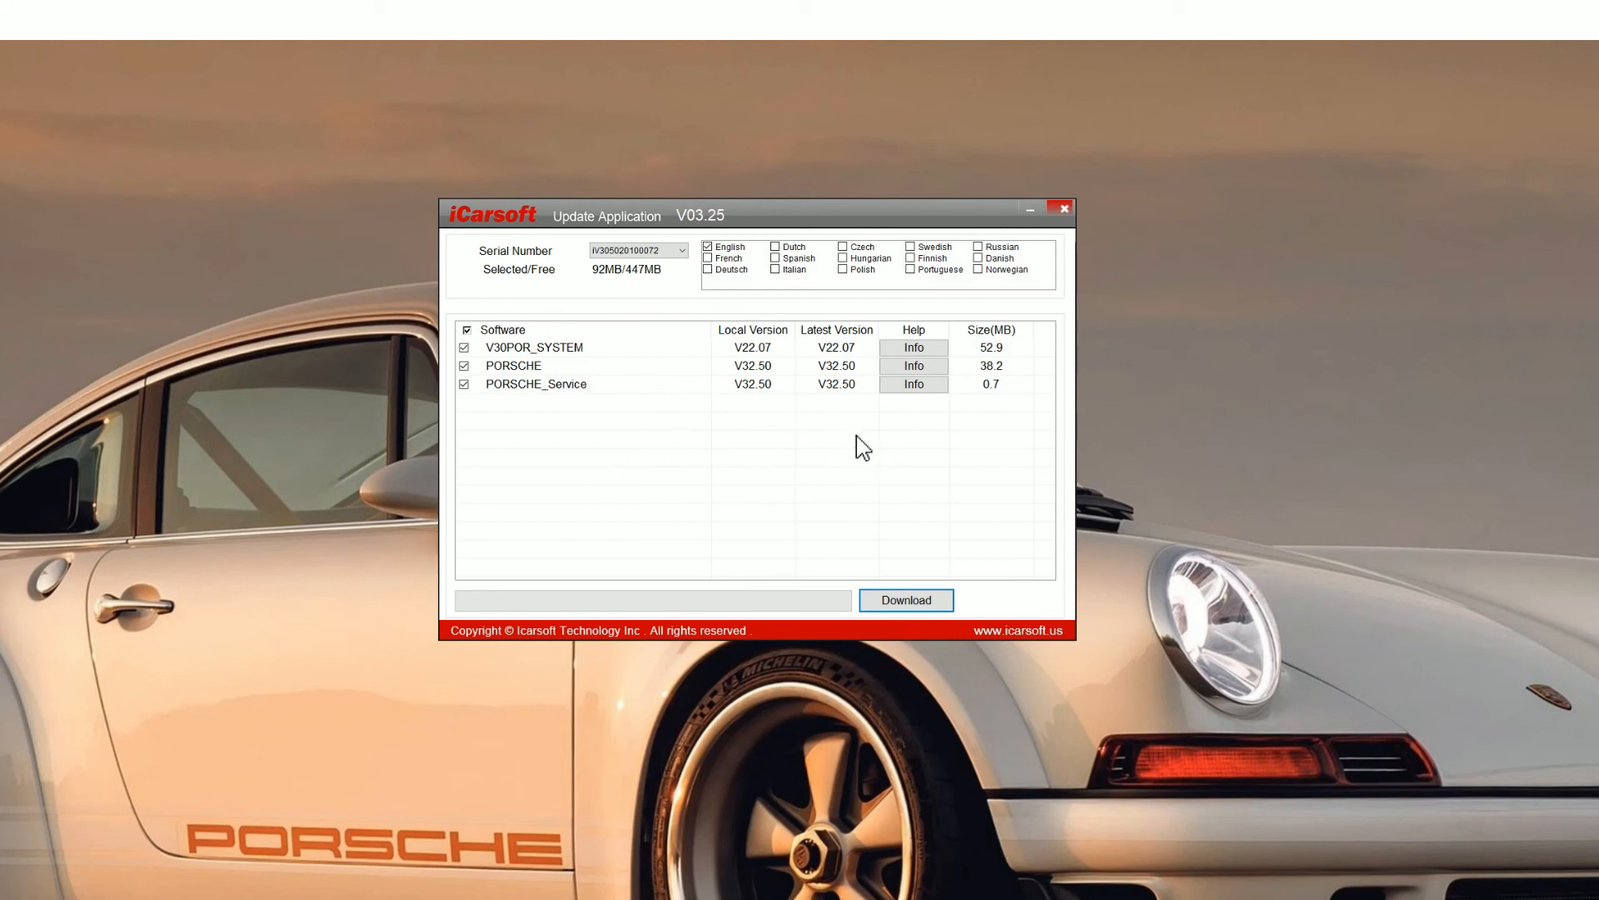
mouse_move(855, 283)
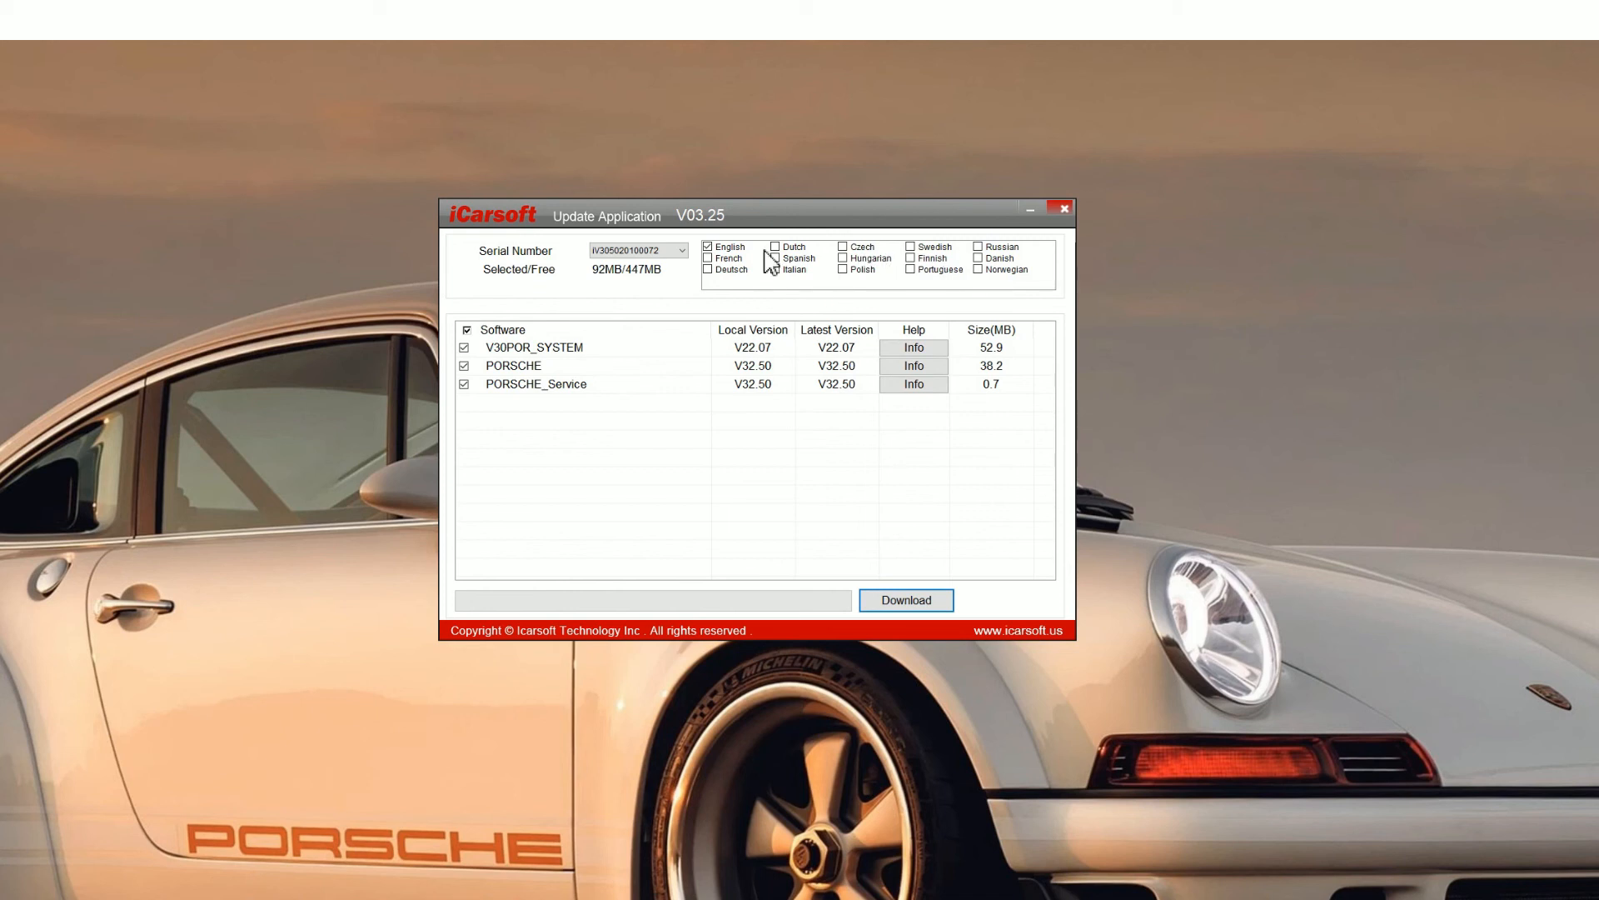
mouse_move(944, 217)
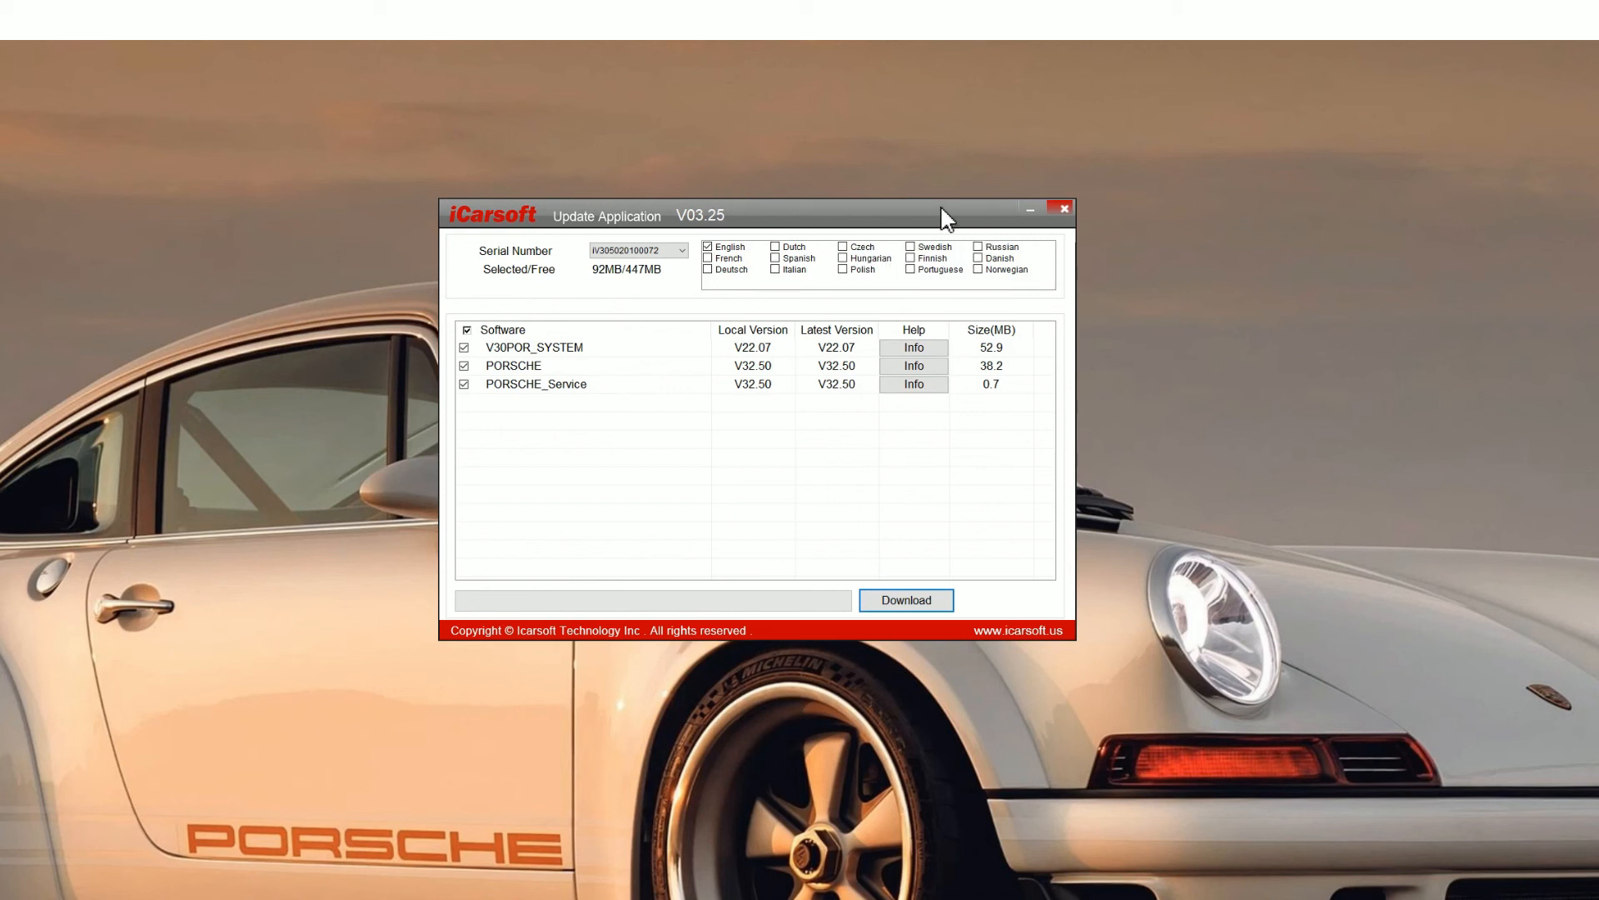
Close the updater window to bring up the quit confirmation
click(1063, 208)
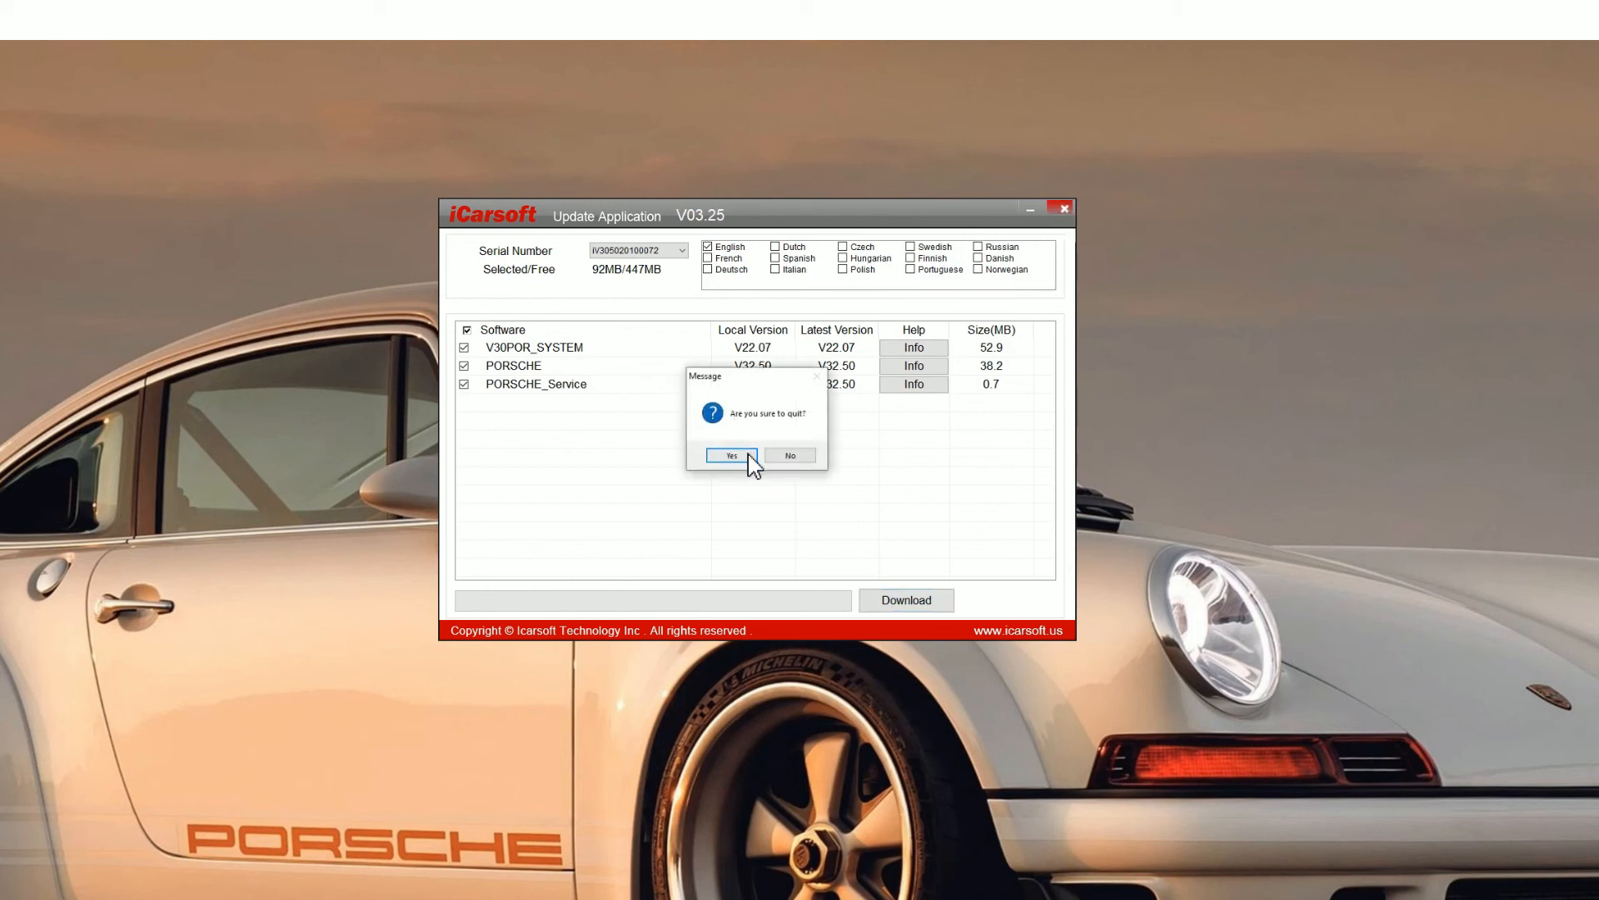